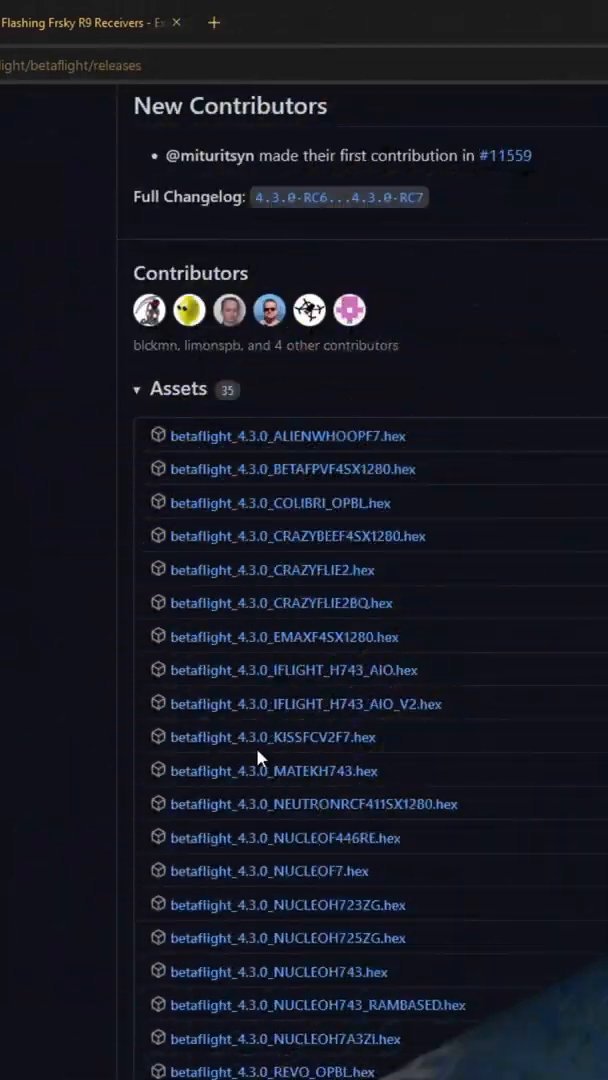
mouse_move(272, 738)
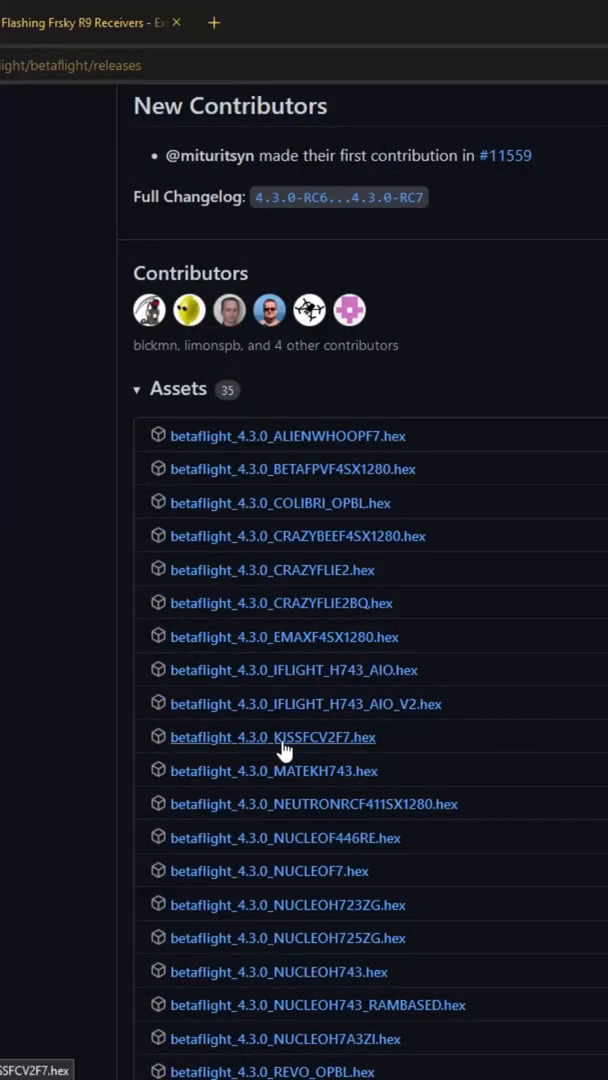
mouse_move(340, 744)
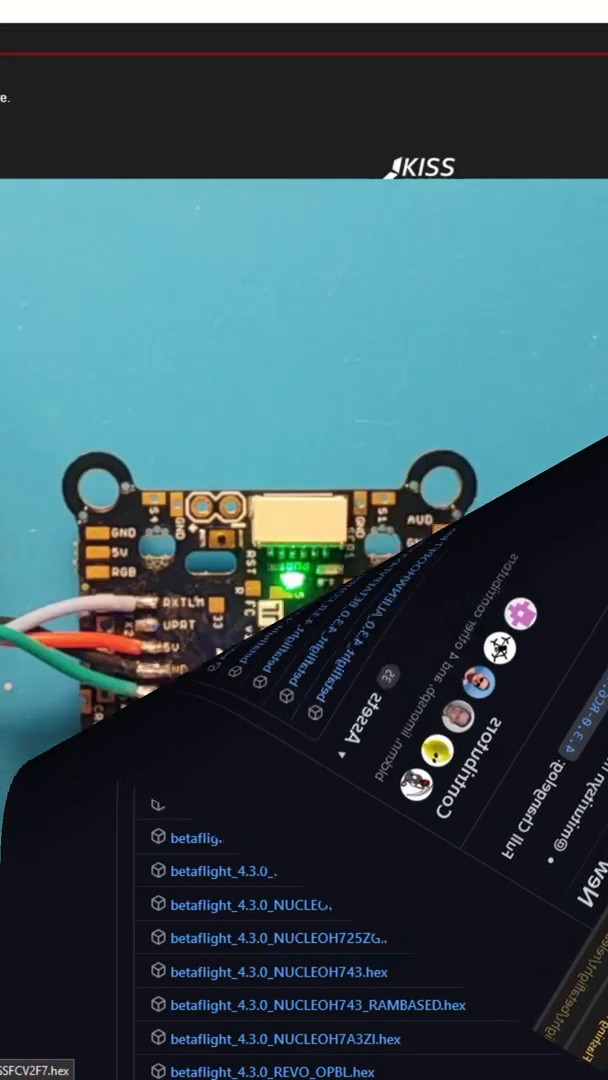
Download betaflight_4.3.0_KISSFCV2F7.hex from the Betaflight 4.3.0 release assets.
click(86, 180)
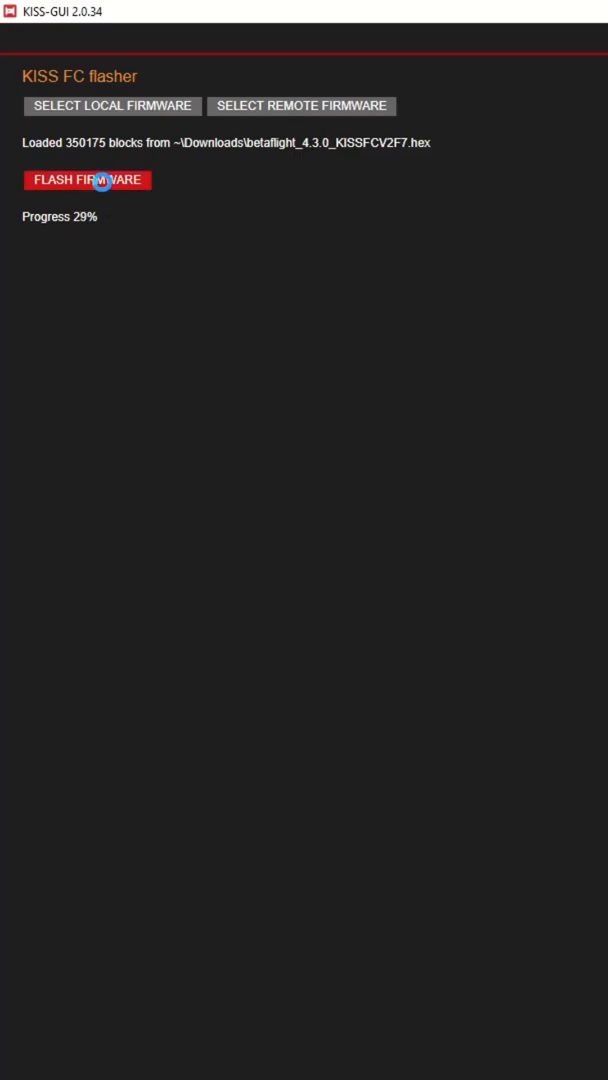